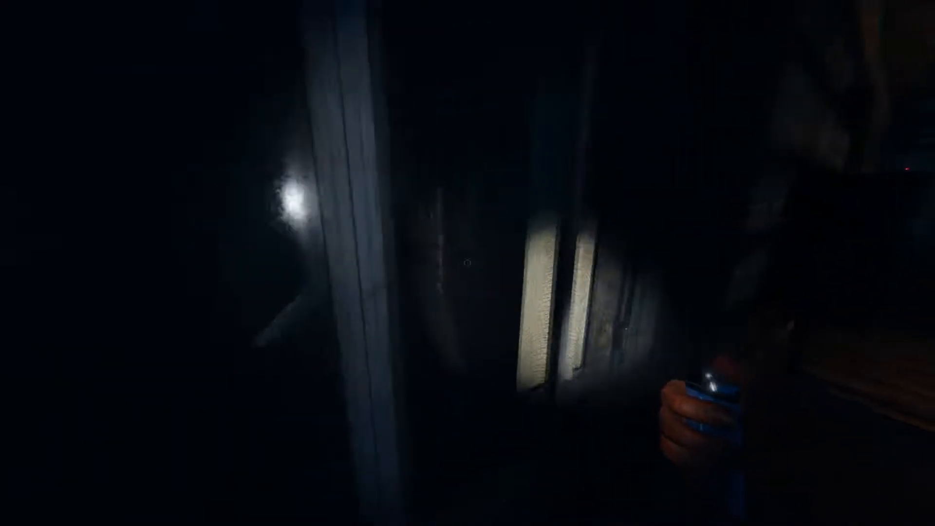
pyautogui.moveTo(468, 262)
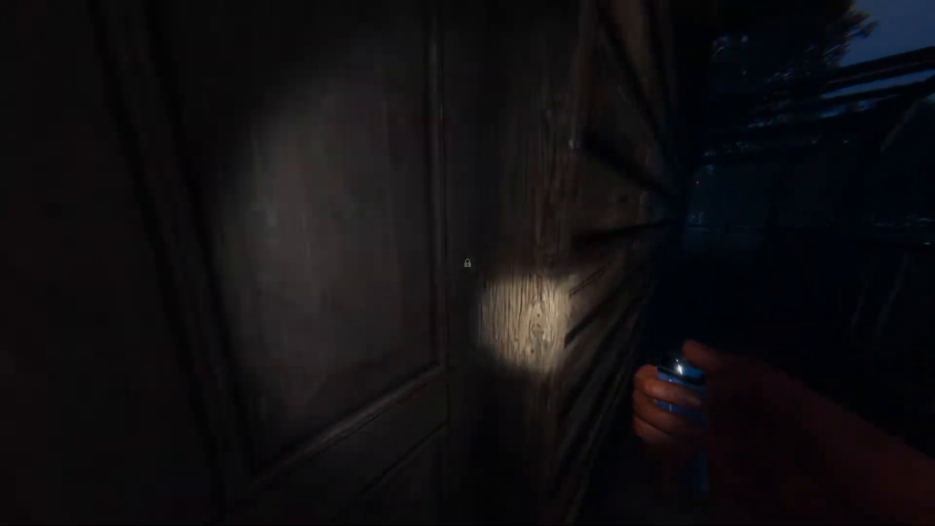
pyautogui.moveTo(467, 264)
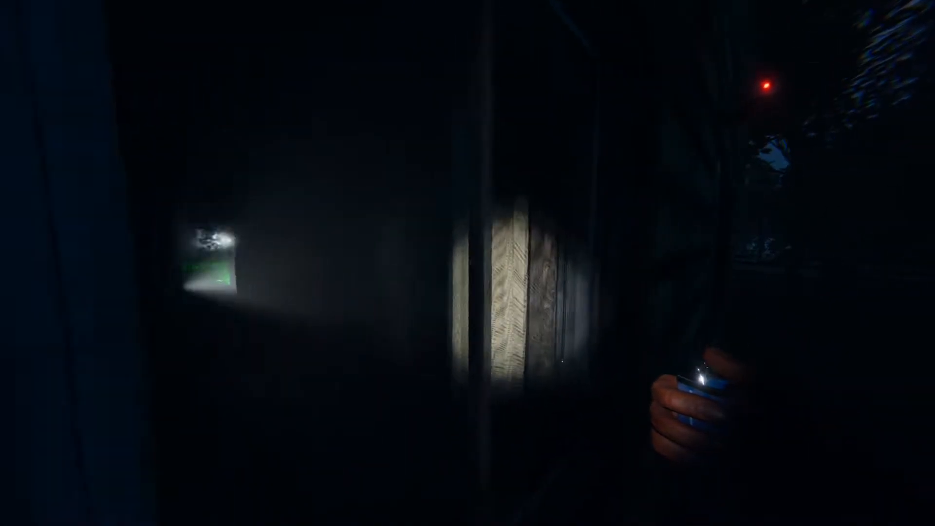
pyautogui.moveTo(467, 264)
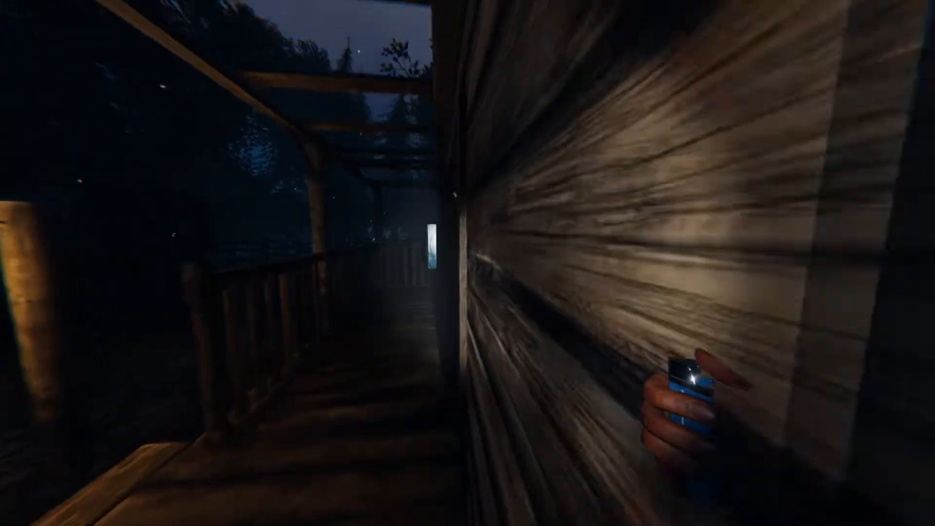
pyautogui.moveTo(468, 263)
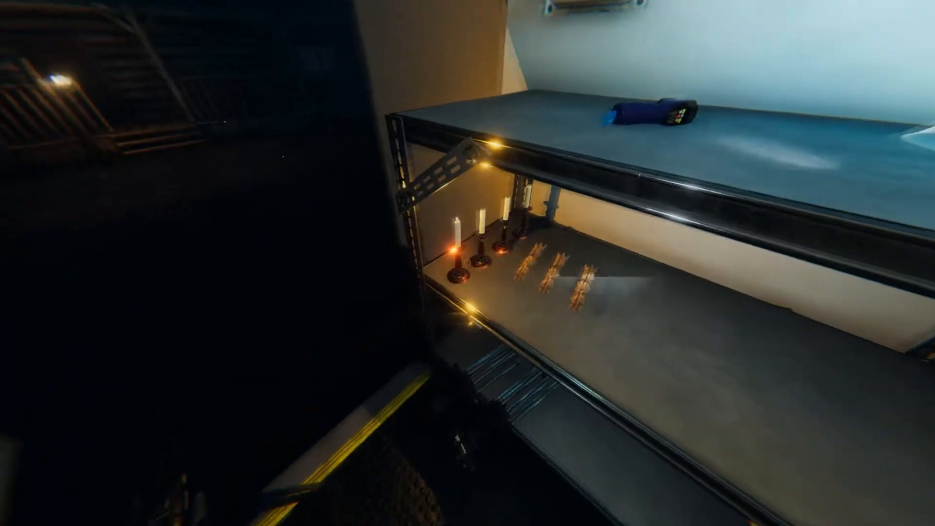
pyautogui.moveTo(468, 263)
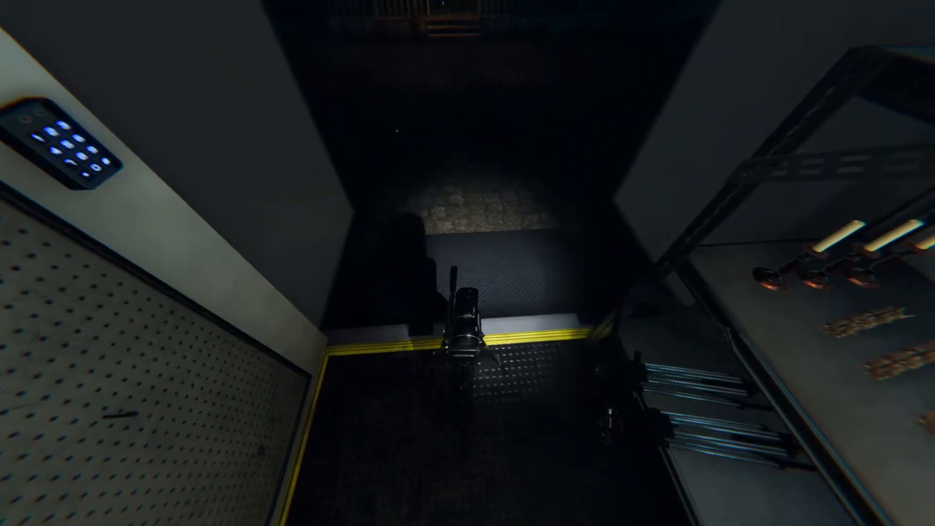
pyautogui.moveTo(467, 263)
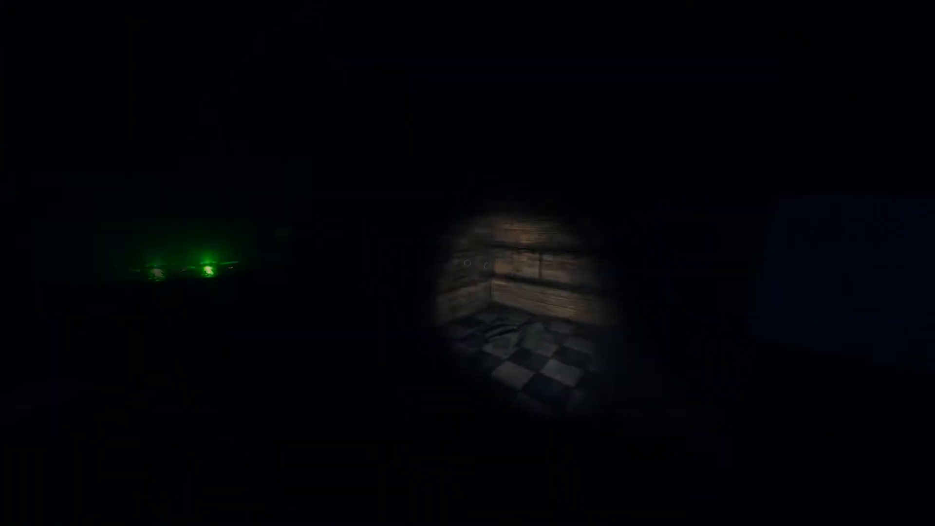
pyautogui.moveTo(468, 263)
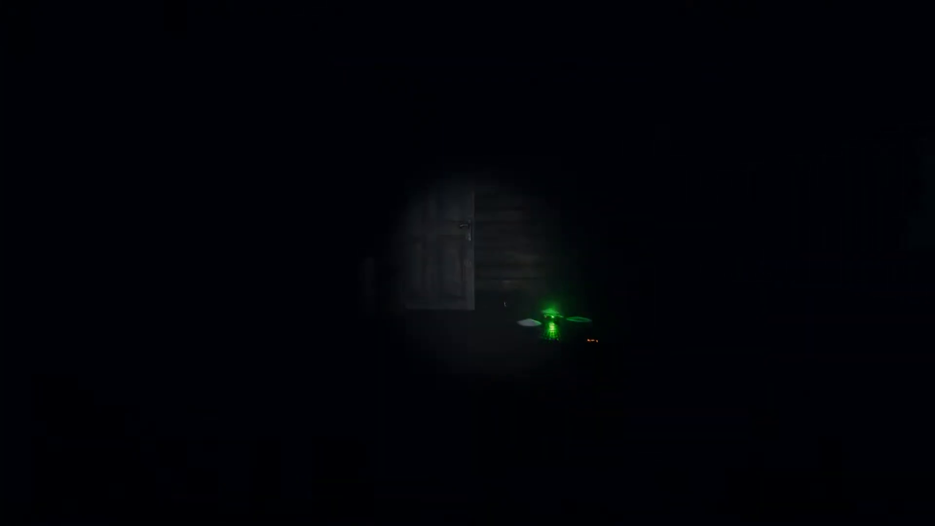